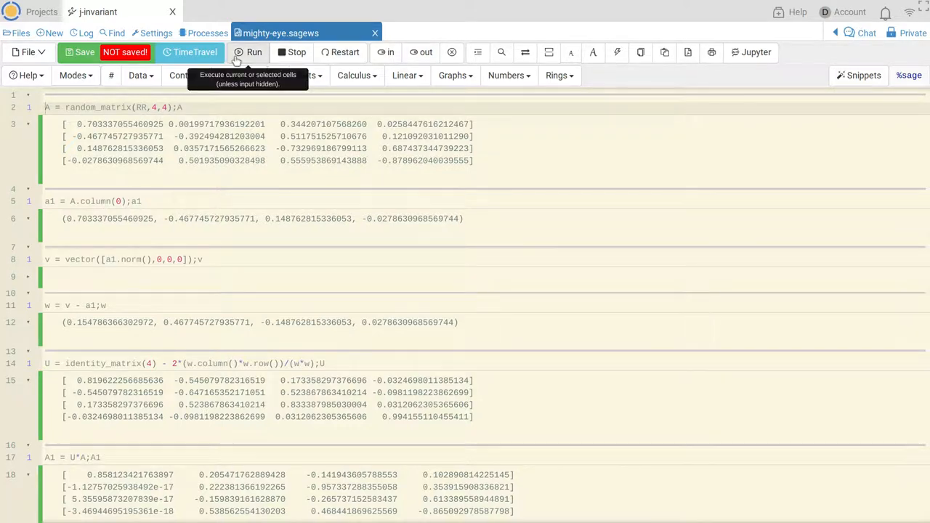
# Re-run A = random_matrix(RR,4,4) to generate a fresh random 4x4 matrix A
pyautogui.click(250, 52)
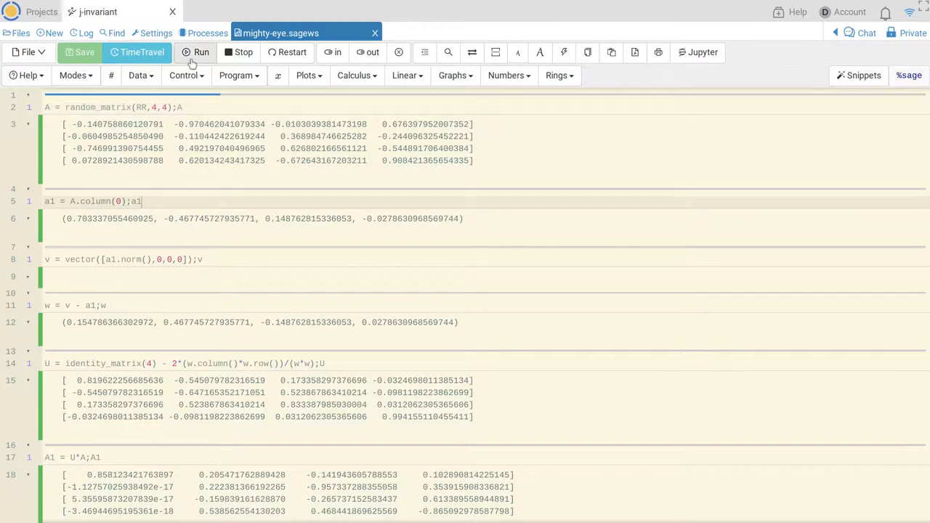
# Re-run the a1, v and w cells so they derive from the new matrix A
pyautogui.click(200, 52)
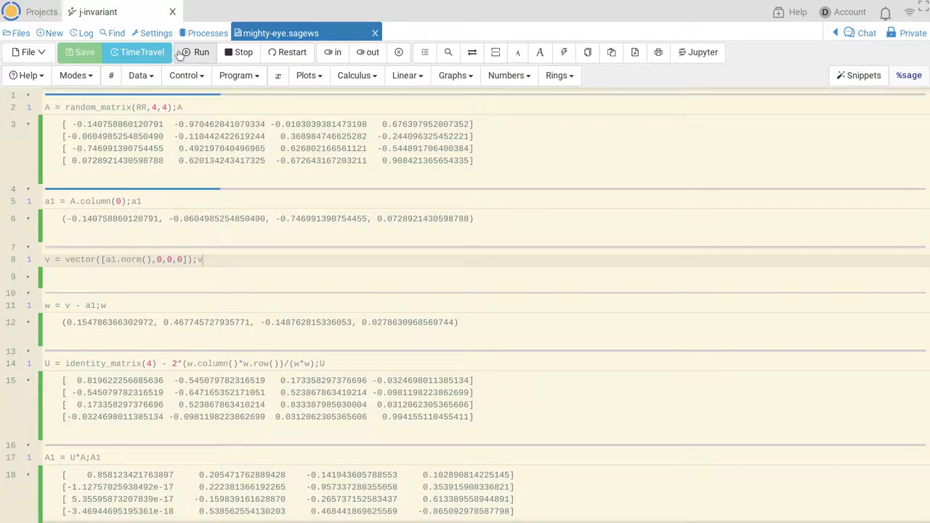
pyautogui.click(201, 53)
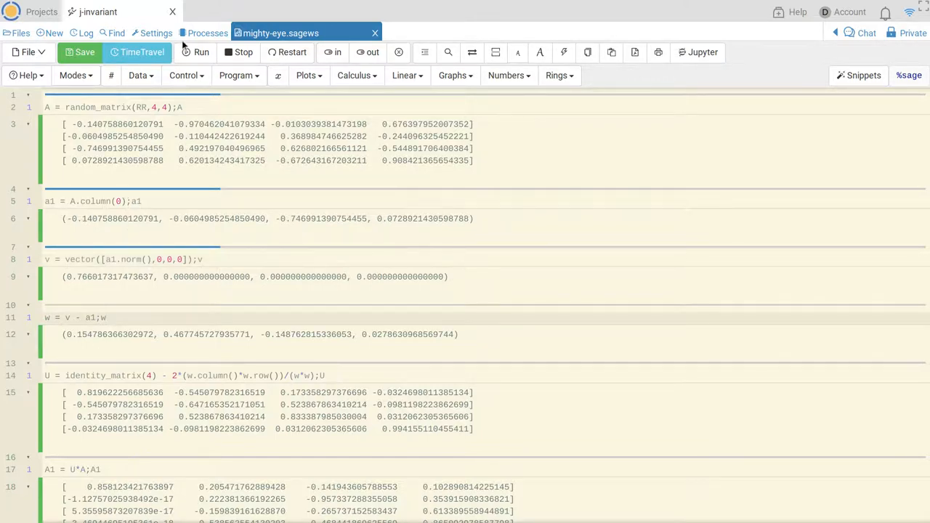
pyautogui.click(195, 52)
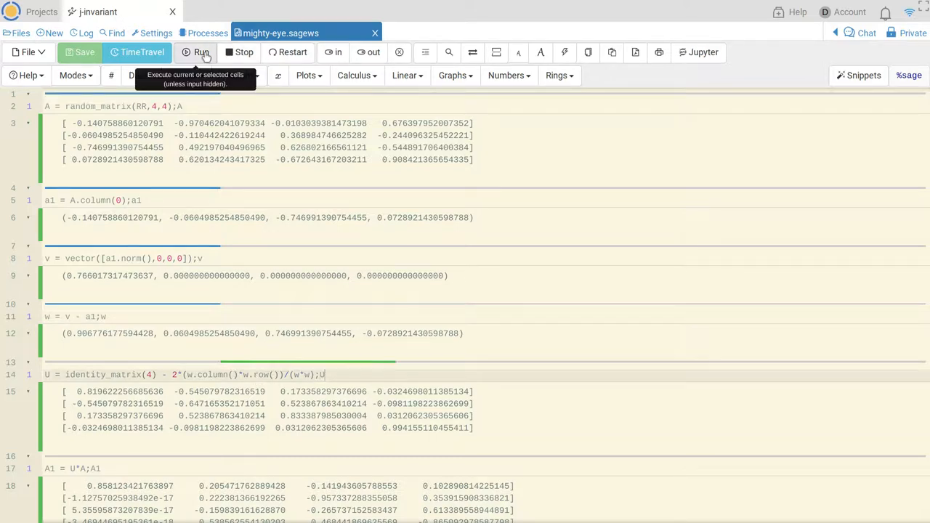
# Re-run U = identity_matrix(4) - 2*... to get the new 4x4 reflection matrix U
pyautogui.click(195, 52)
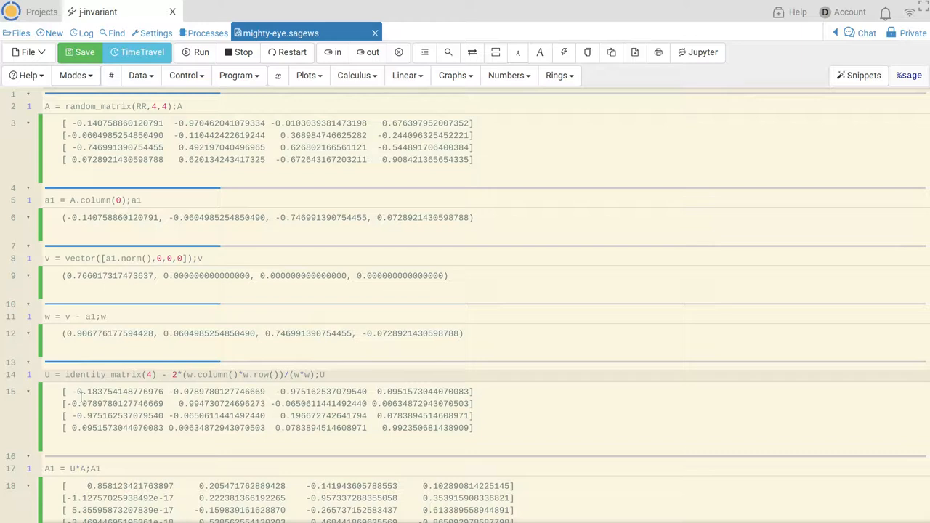
pyautogui.click(325, 375)
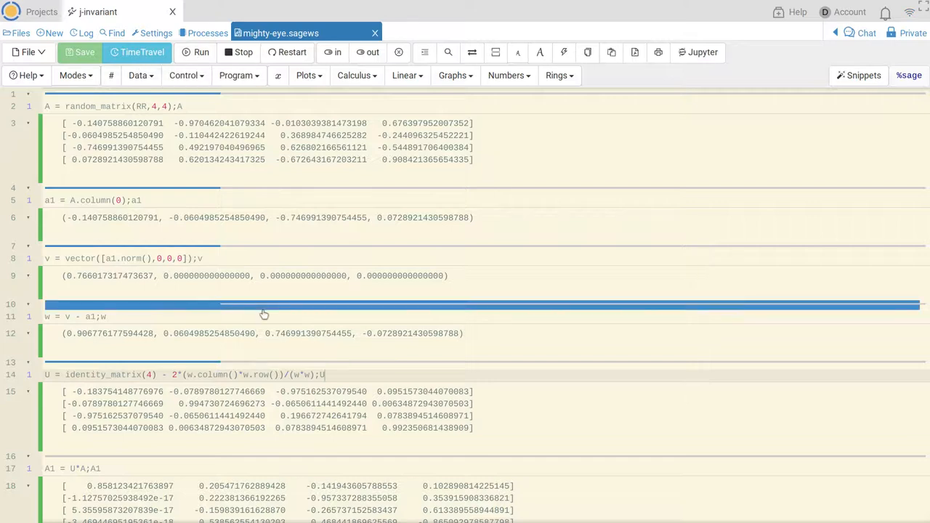
# Re-run the A1 = U*A1 cell, updating A1 and its lower-right 3x3 block B
pyautogui.scroll(-3)
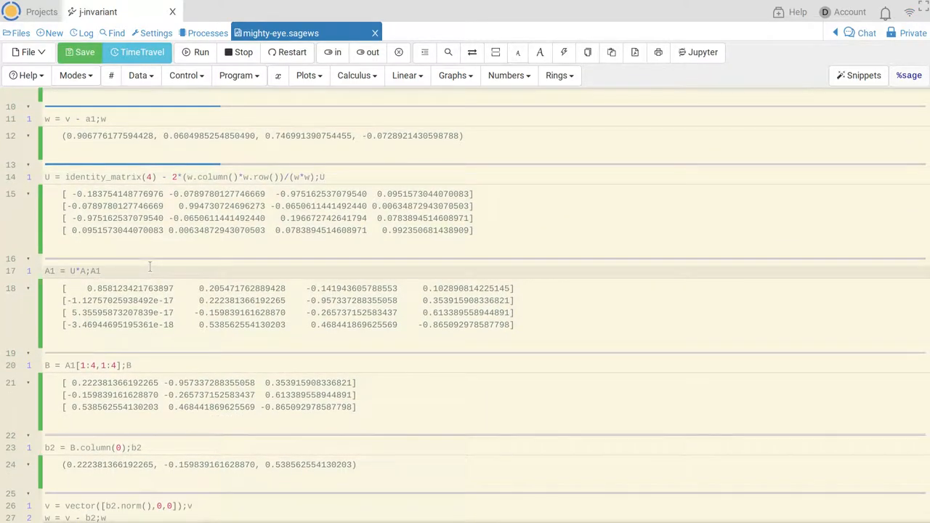
pyautogui.moveTo(200, 53)
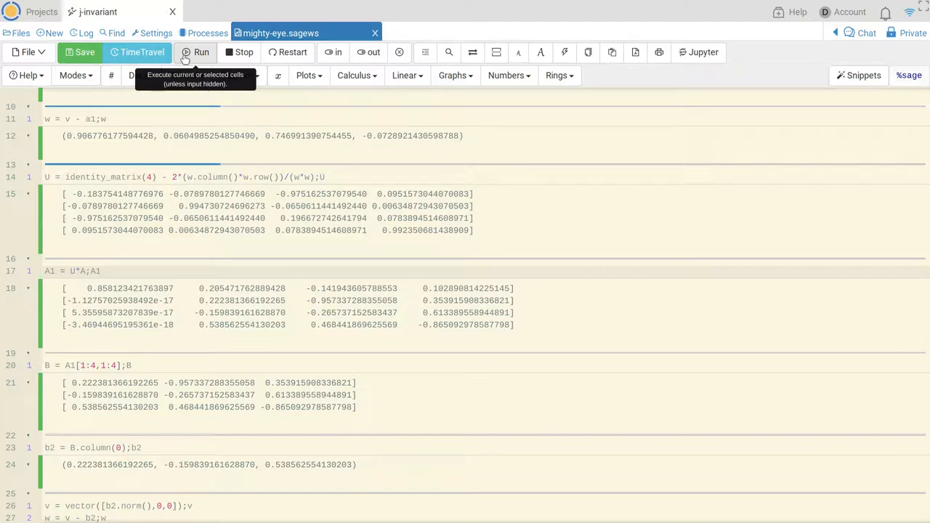
pyautogui.click(200, 52)
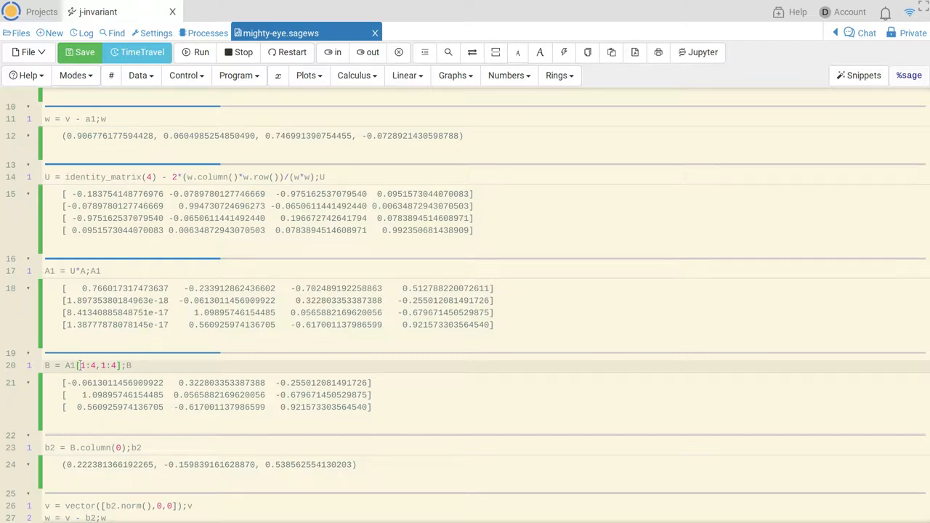
# Re-run b2 = B.column(0) so b2 is the first column of the new B
pyautogui.click(82, 365)
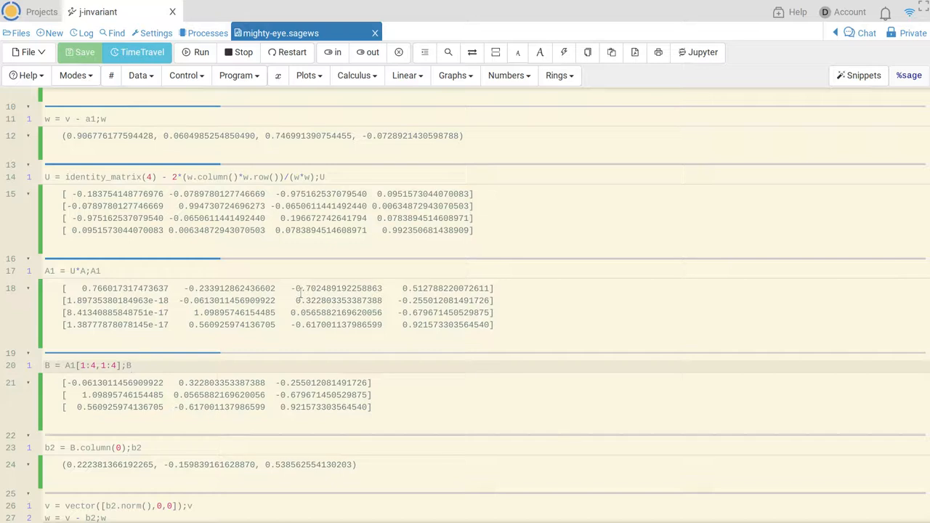
pyautogui.moveTo(404, 317)
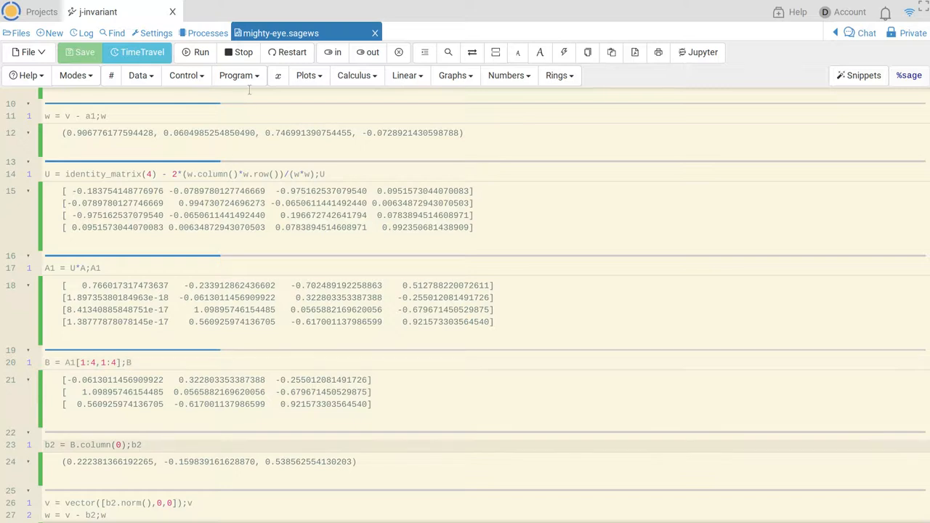
pyautogui.click(196, 53)
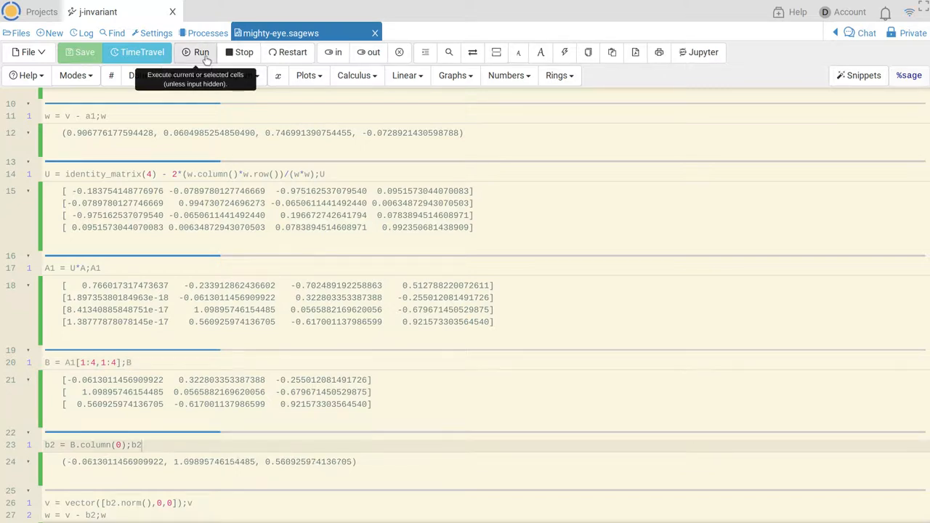
pyautogui.click(194, 52)
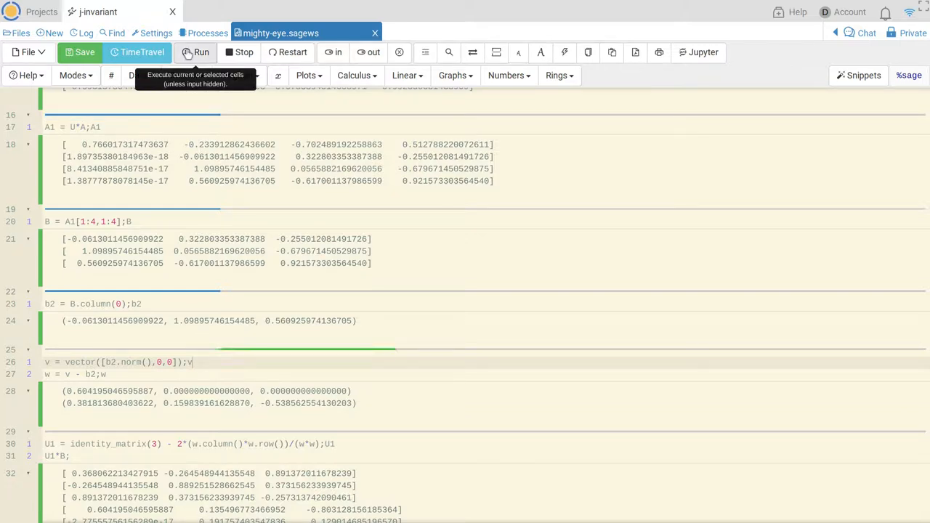
# Re-run v, w, then U1 = identity_matrix(3) - 2*... and the product U1*B, highlighting the result rows
pyautogui.click(196, 53)
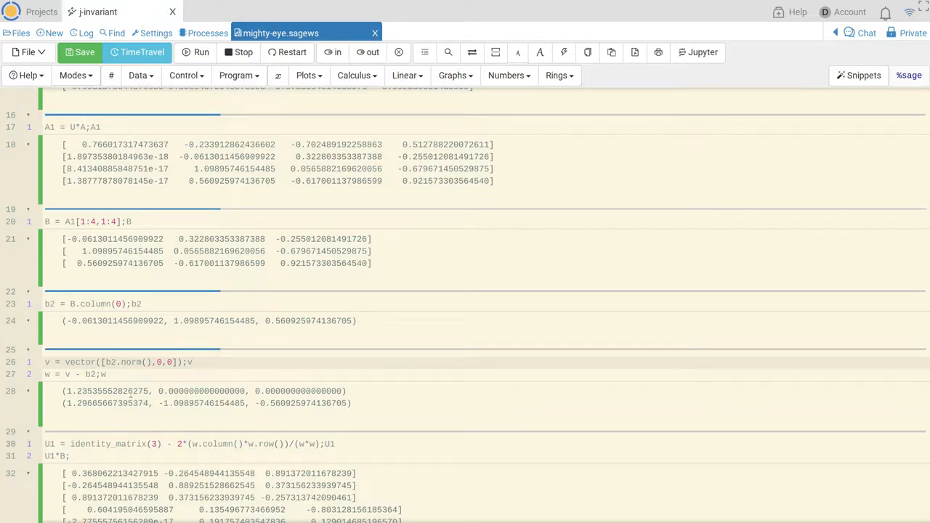
pyautogui.moveTo(183, 405)
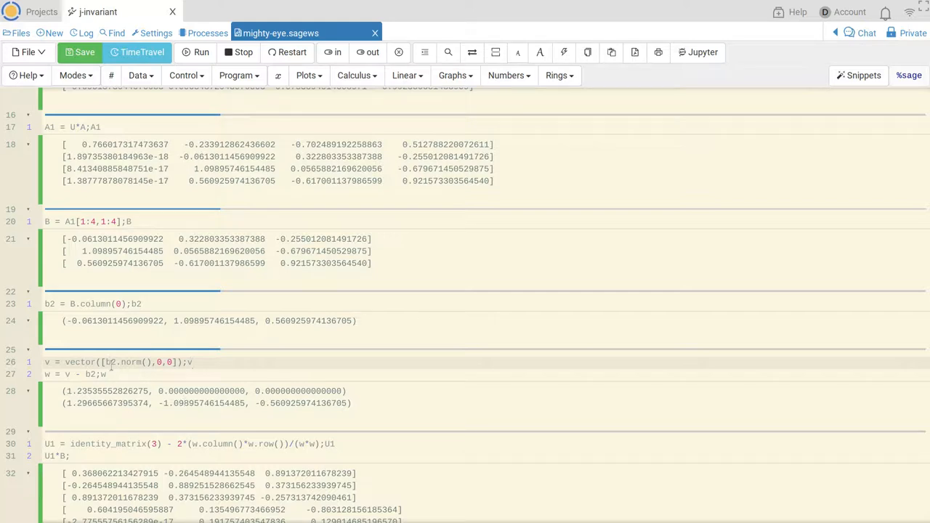
pyautogui.scroll(-3)
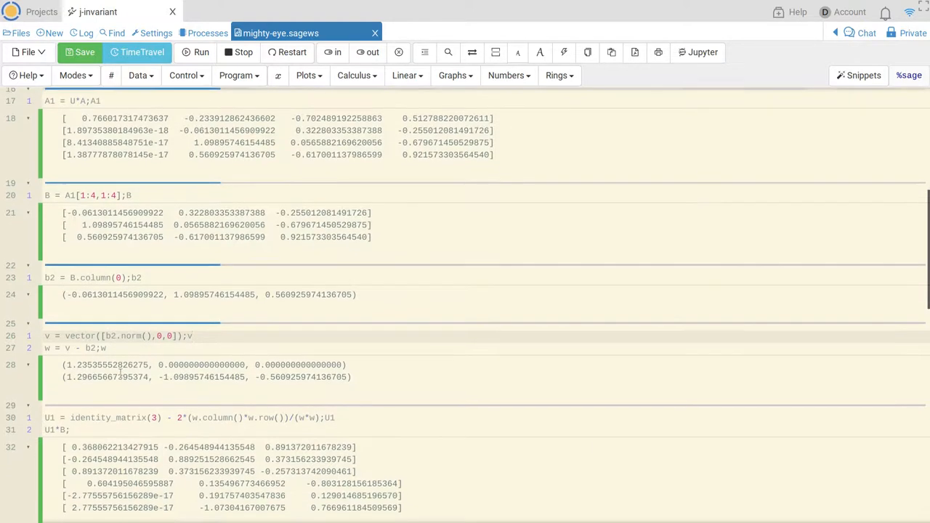
pyautogui.scroll(-3)
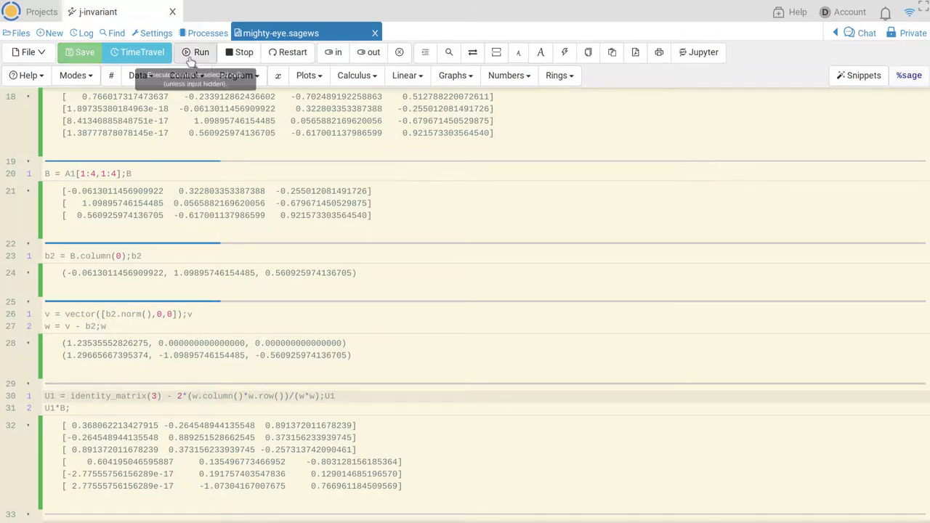
pyautogui.click(200, 53)
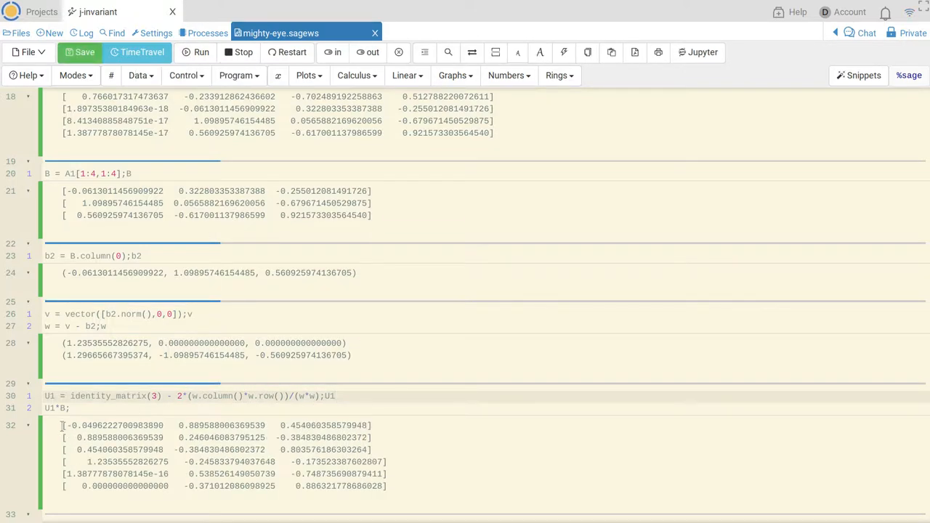
pyautogui.moveTo(65, 425); pyautogui.dragTo(372, 438)
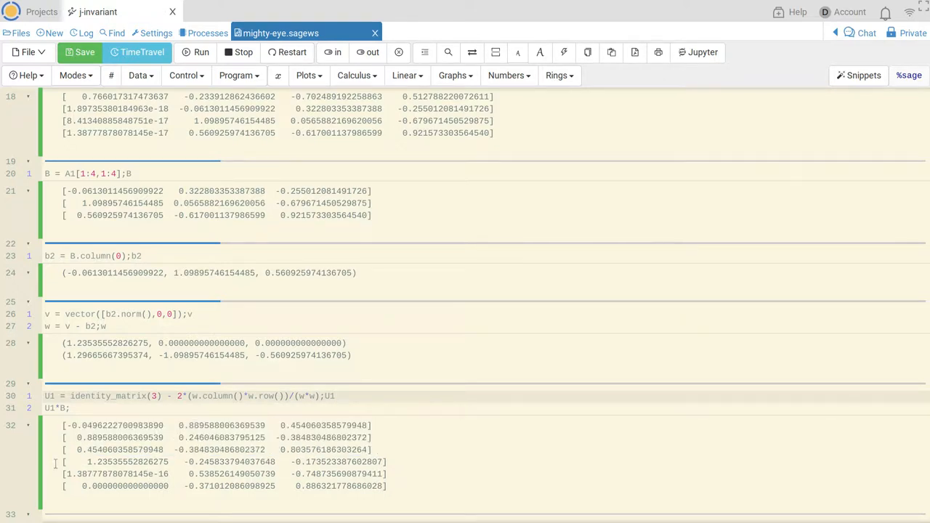
pyautogui.moveTo(65, 462); pyautogui.dragTo(390, 485)
pyautogui.write('U1 = identity_matrix(1).block_sum(U1);U1')
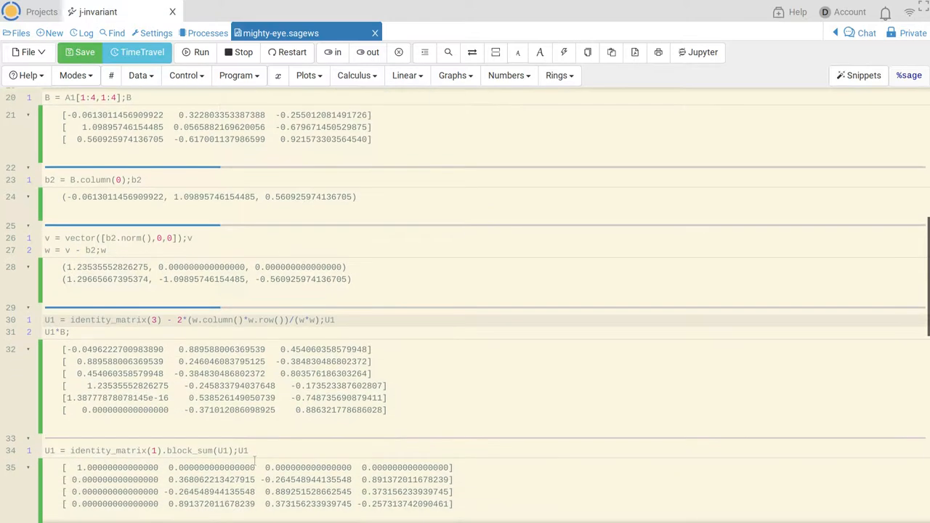
# Add a new cell containing U1*A1; below the 4x4 block-sum embedding of U1
pyautogui.click(250, 451)
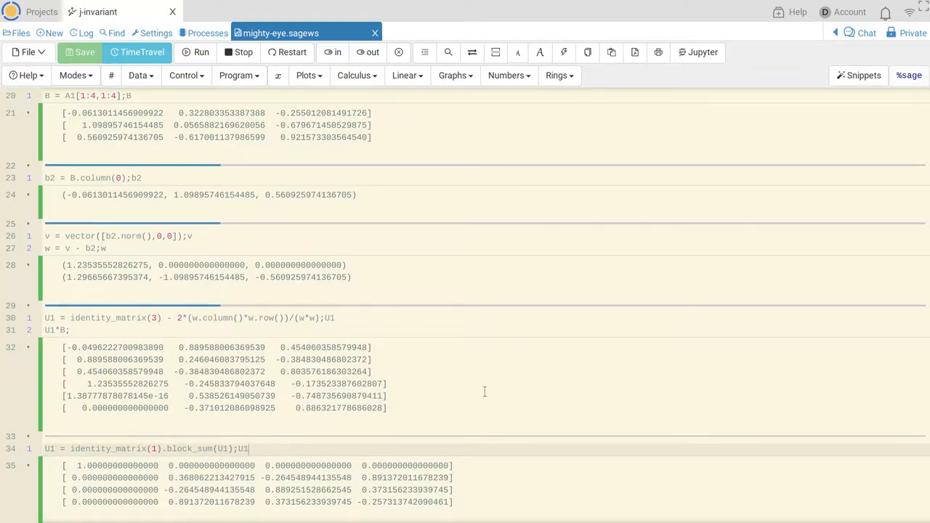
pyautogui.scroll(-3)
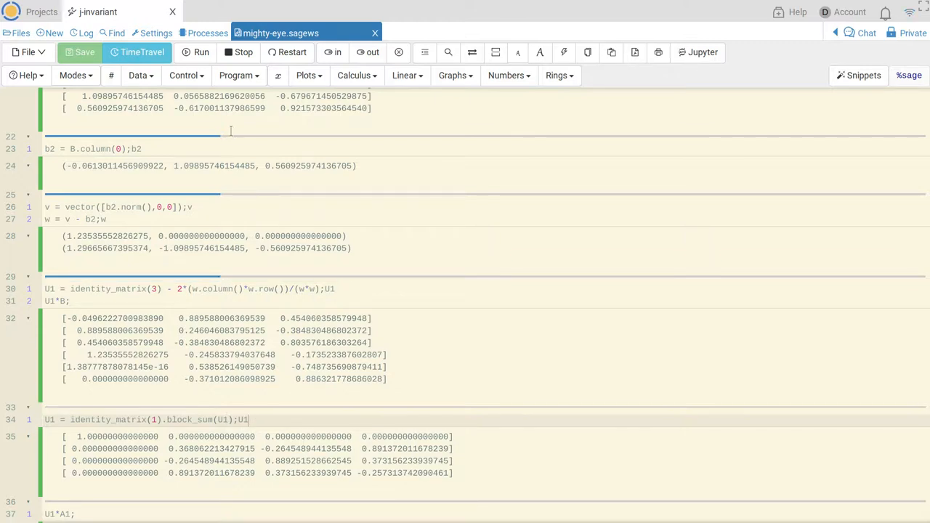
pyautogui.click(201, 52)
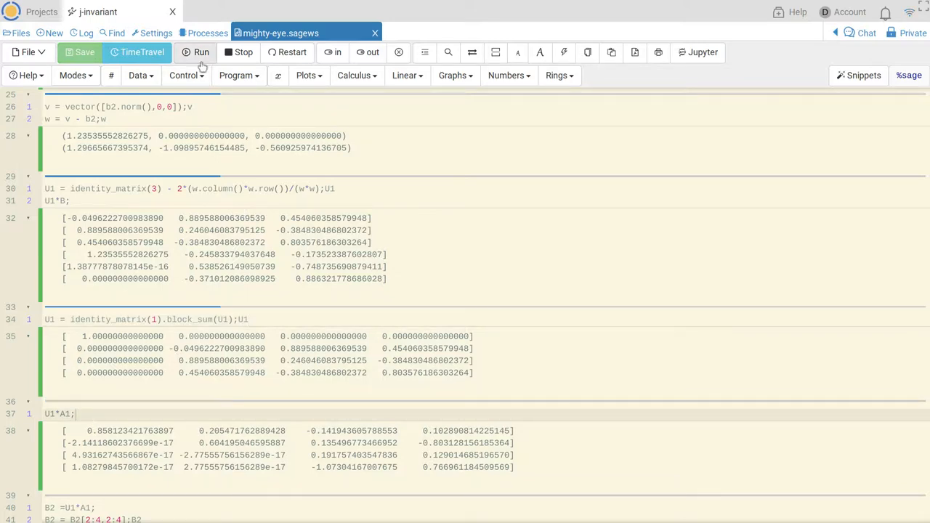
# Re-evaluate U1*A1 so its first columns are essentially zero below the diagonal
pyautogui.click(201, 52)
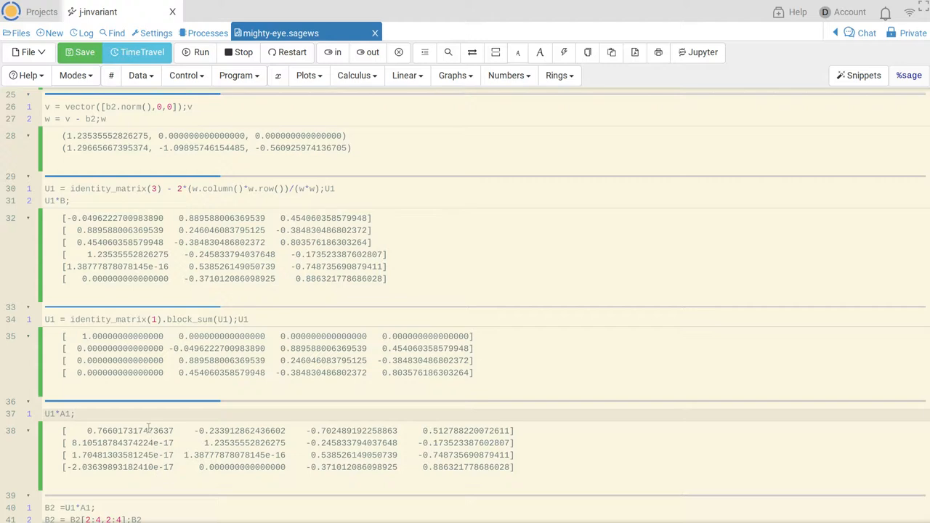
pyautogui.moveTo(264, 444)
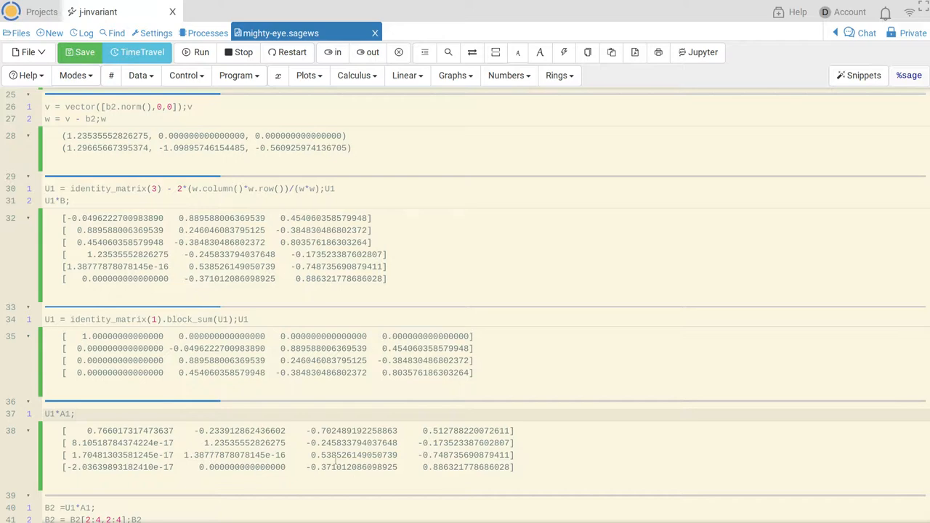
pyautogui.moveTo(414, 477)
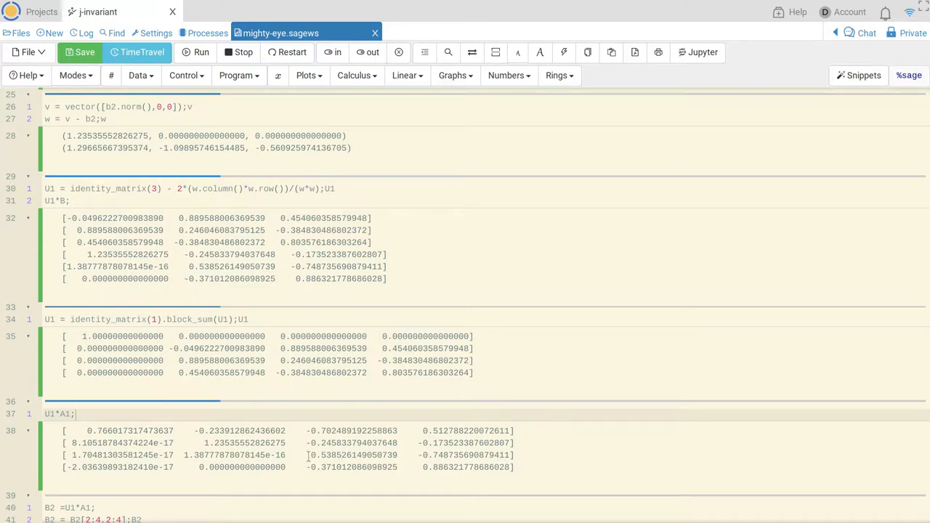
pyautogui.scroll(-3)
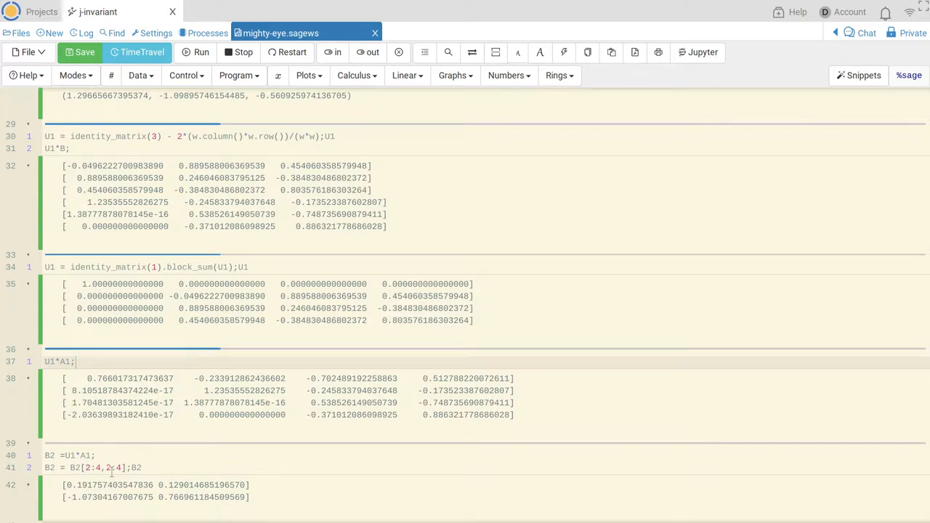
pyautogui.scroll(-3)
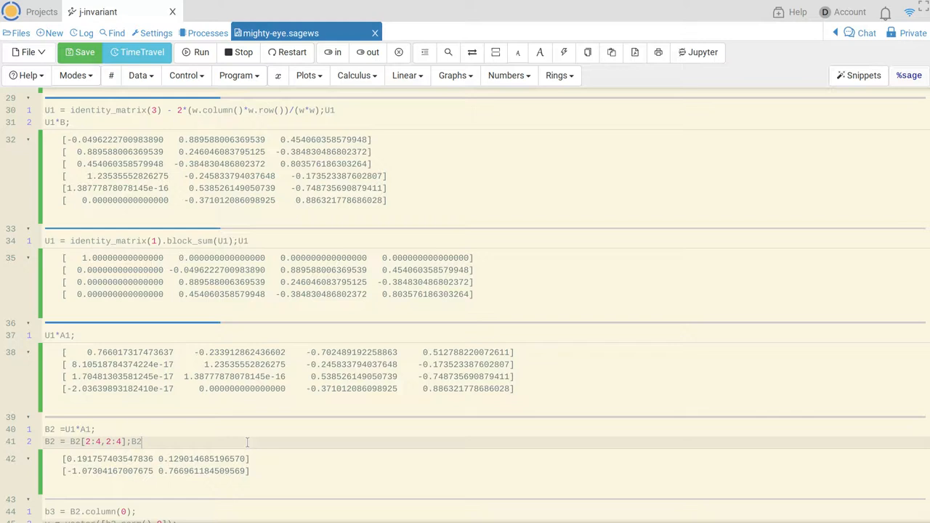
pyautogui.click(197, 52)
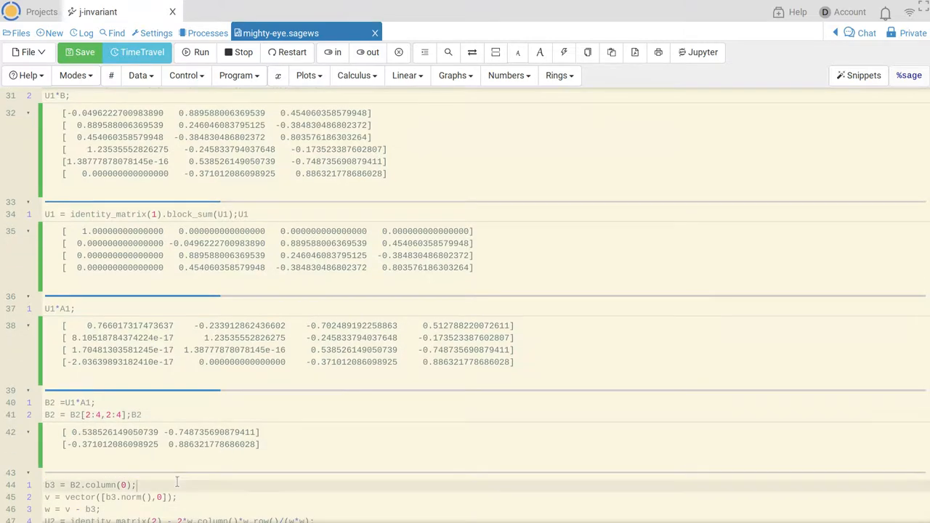
pyautogui.moveTo(186, 75)
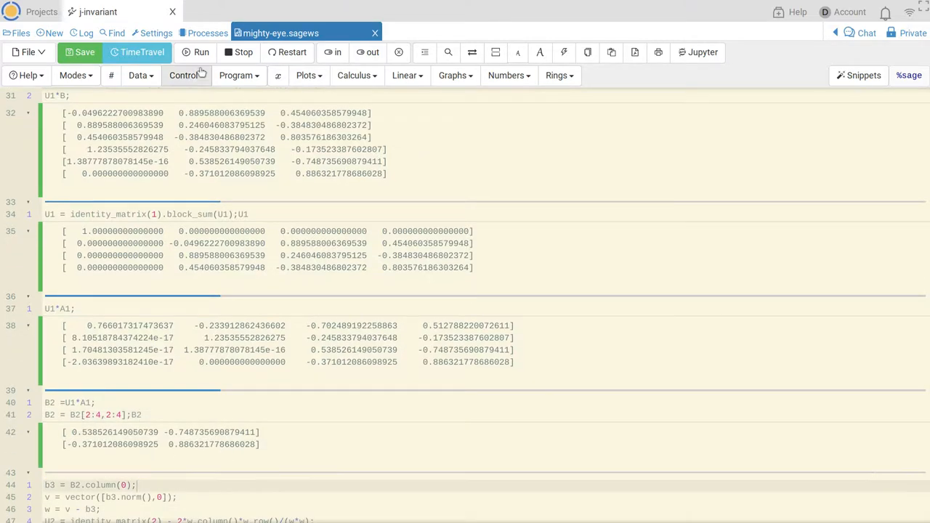
pyautogui.moveTo(201, 53)
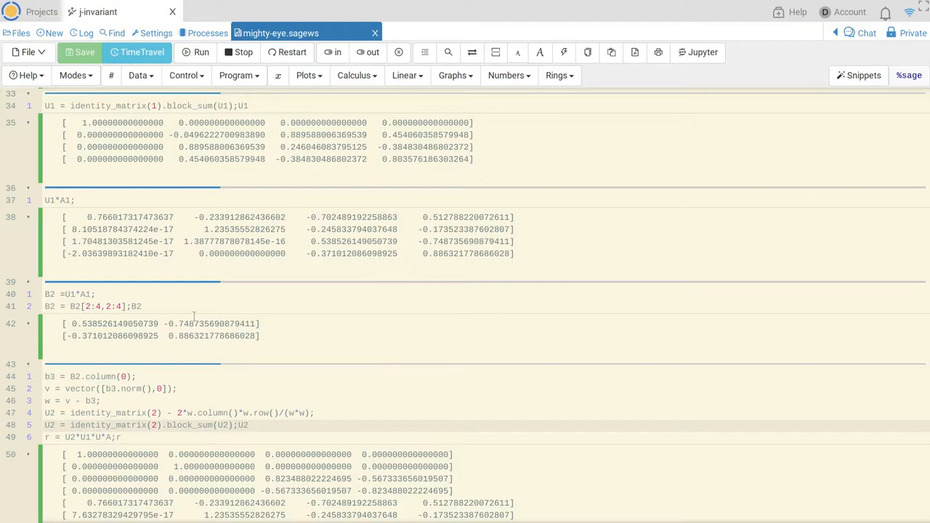
# Evaluate B2 and the b3/U2 cell giving r = U2*U1*U*A, highlighting the upper-triangular r rows
pyautogui.scroll(-3)
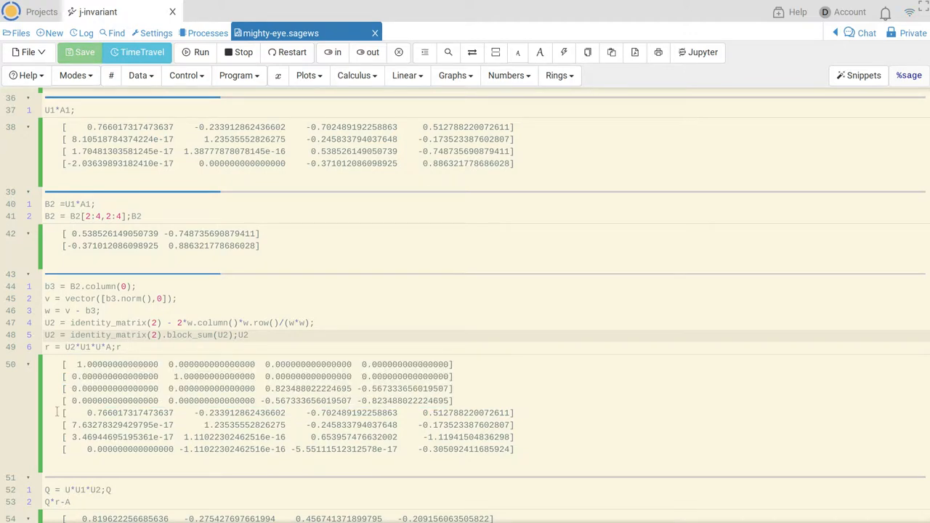
pyautogui.moveTo(65, 413); pyautogui.dragTo(349, 436)
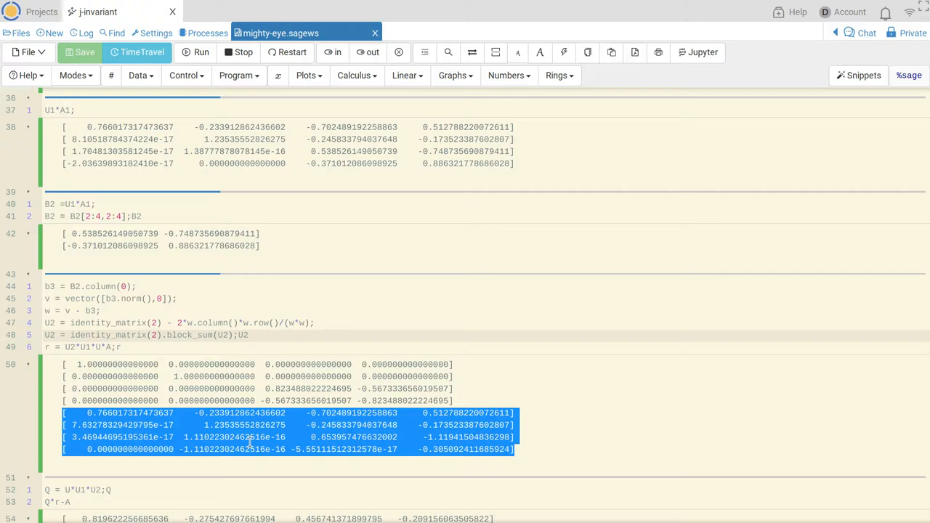
pyautogui.moveTo(425, 449)
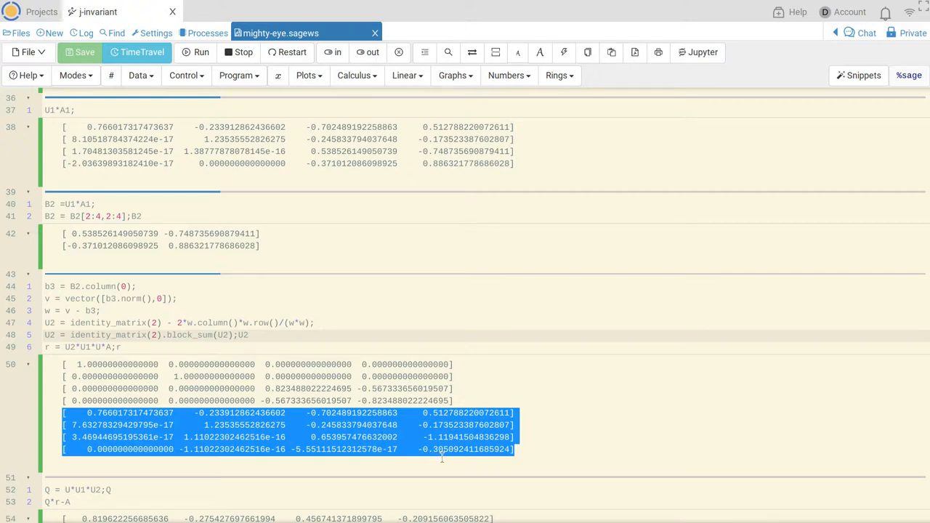
# Scroll to the Q = ... cell to insert a new U3 line above it
pyautogui.scroll(-3)
pyautogui.write('U3 =')
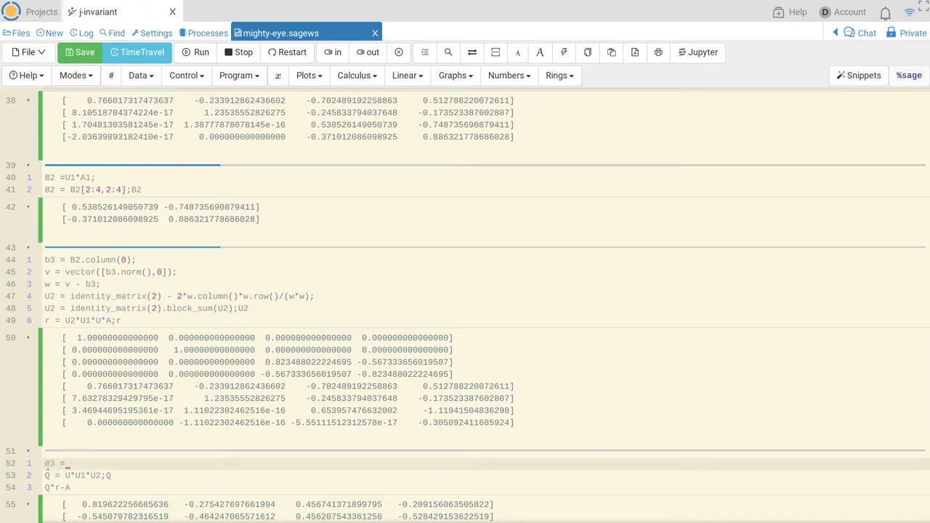
# Define U3 = identity_matrix(3).block_sum(Matrix(1,1,-1)) and extend Q to U*U1*U2*U3
pyautogui.write('identity_matrix(3')
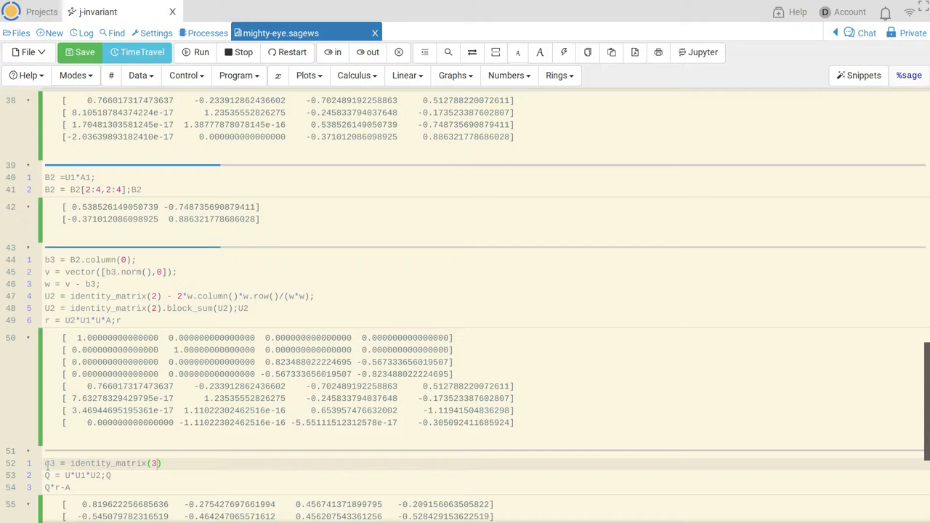
pyautogui.write('.block_sum(Matrix(')
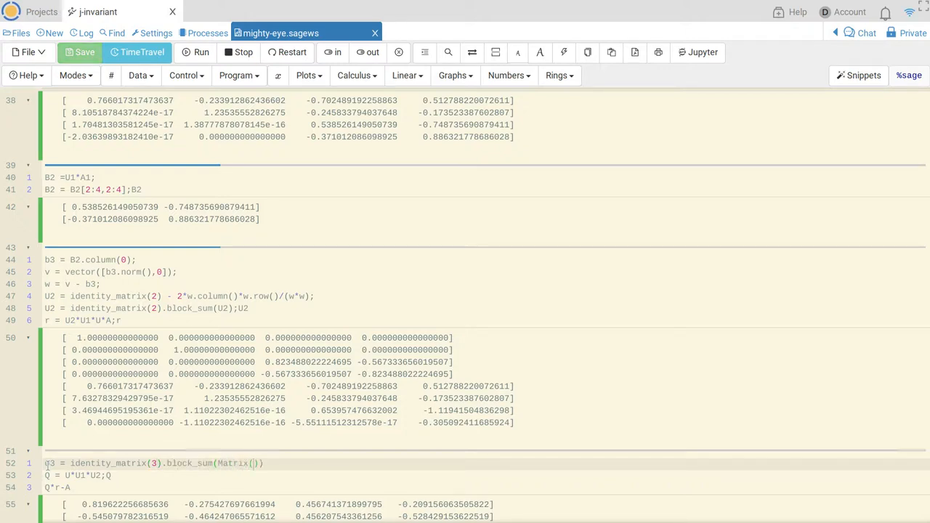
pyautogui.write('1,1,-1')
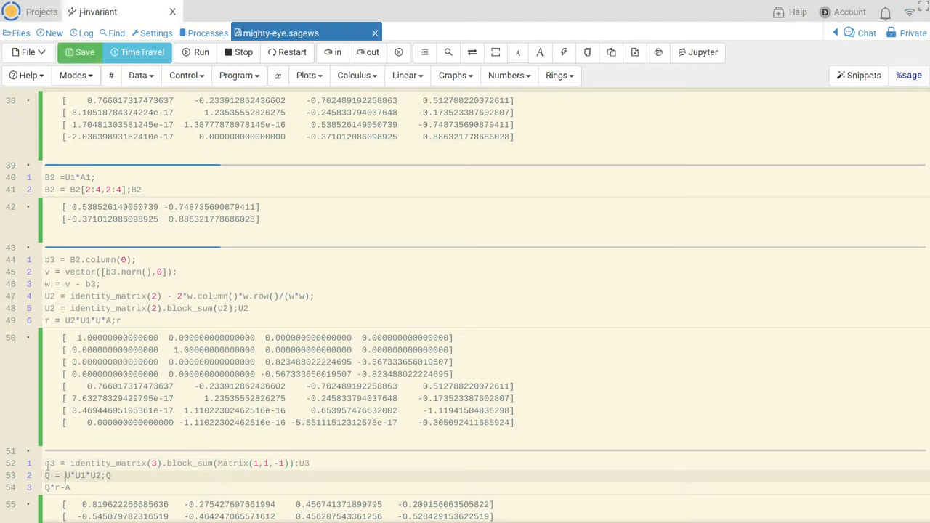
pyautogui.write('U')
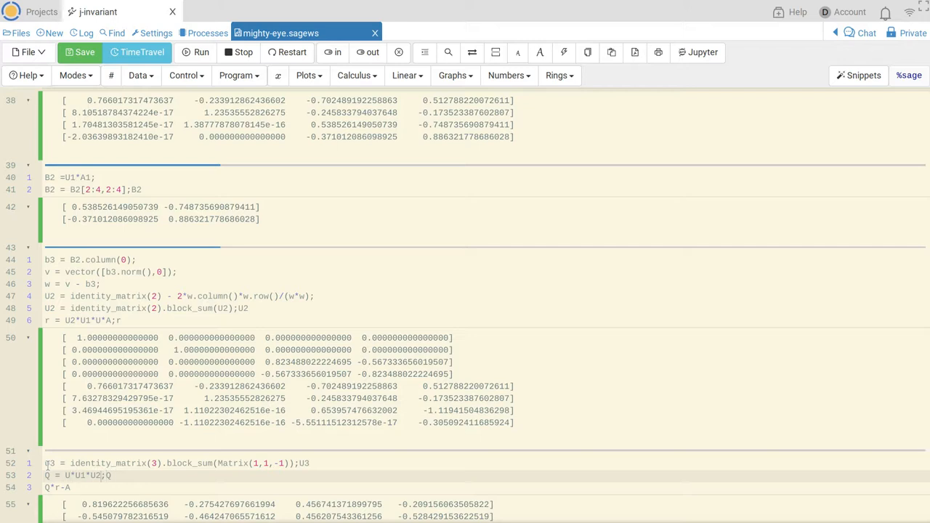
pyautogui.write('*U3')
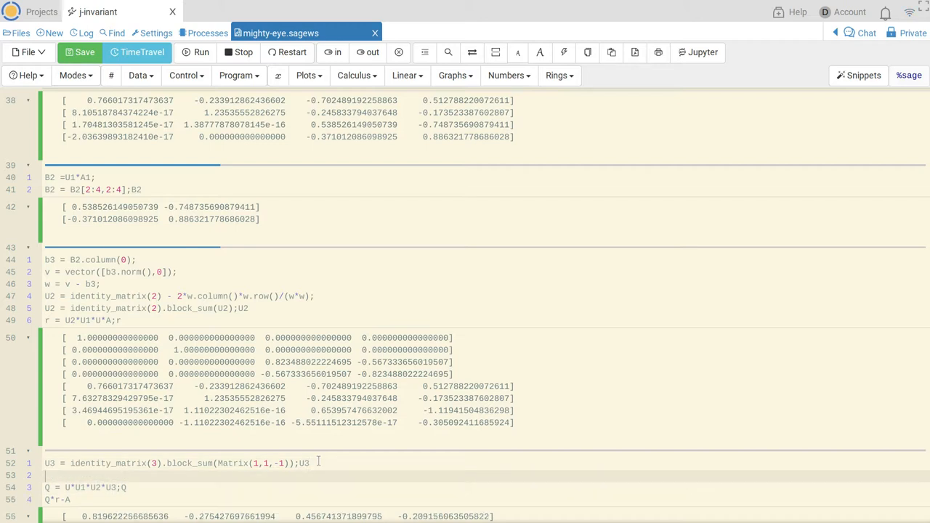
# Add the update r = U3*r;r so r is reflected by U3
pyautogui.write('r =')
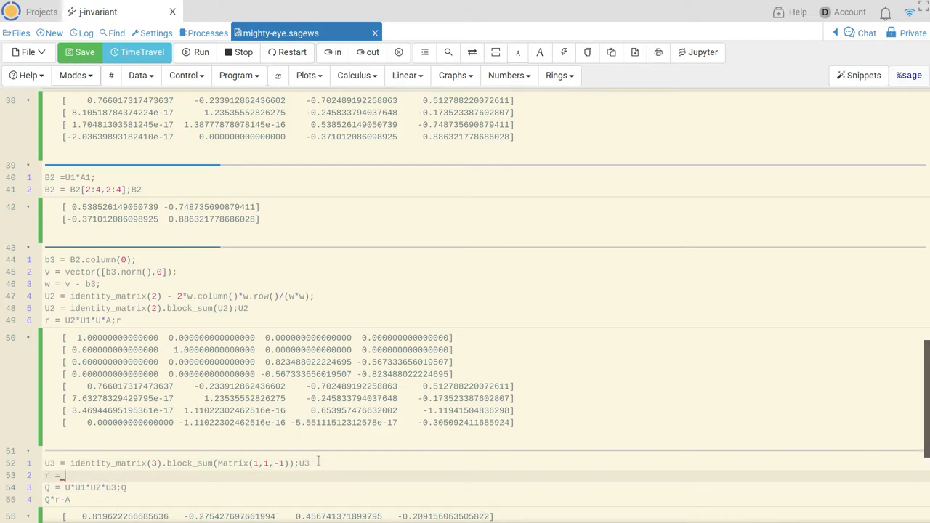
pyautogui.write('U3')
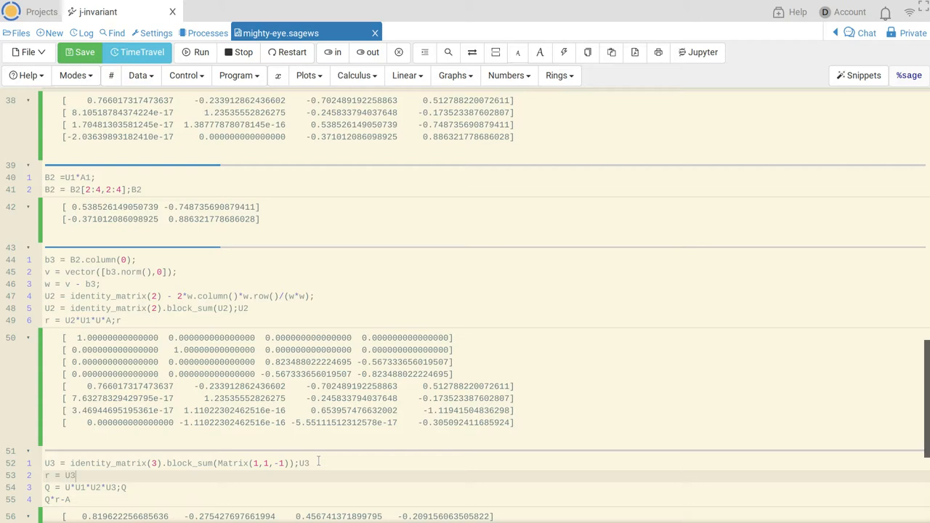
pyautogui.write('*r;r')
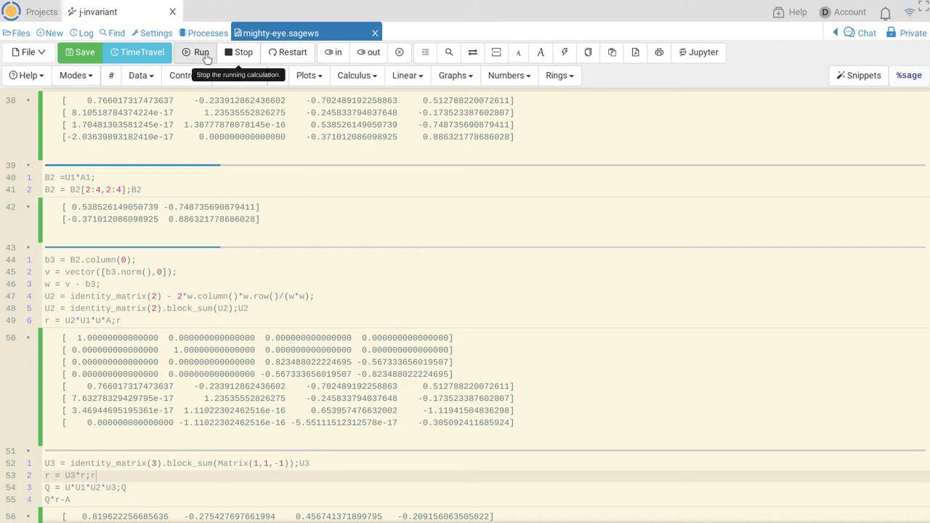
# Evaluate the cell, displaying U3, updated r, Q and the near-zero Q*r−A residual
pyautogui.click(195, 53)
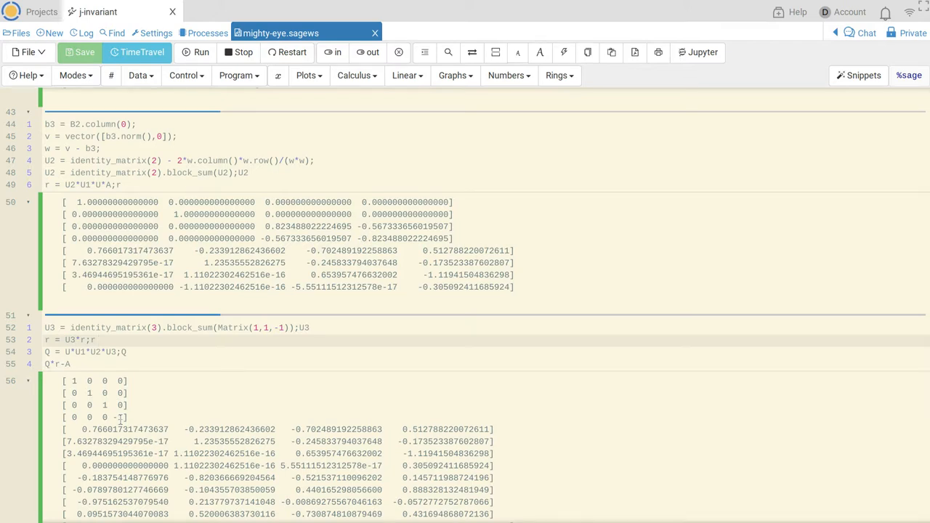
pyautogui.scroll(-3)
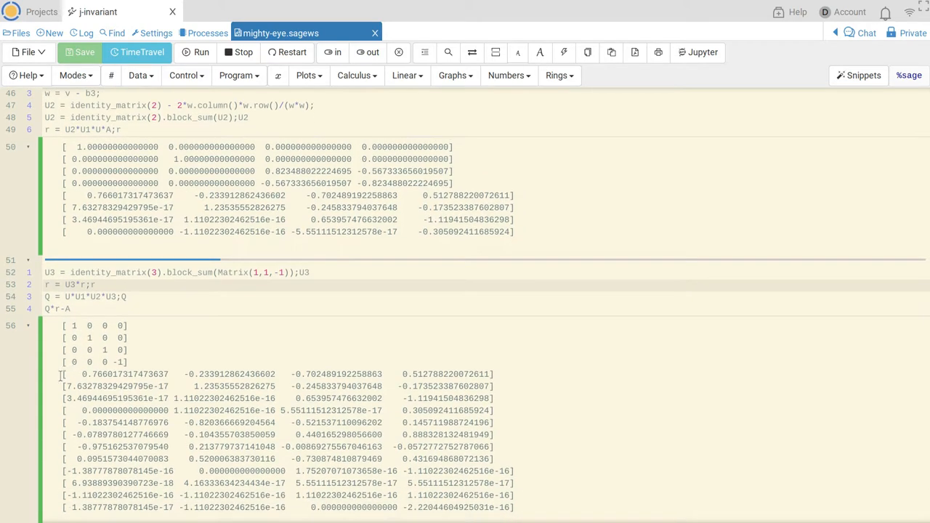
pyautogui.moveTo(65, 374); pyautogui.dragTo(443, 399)
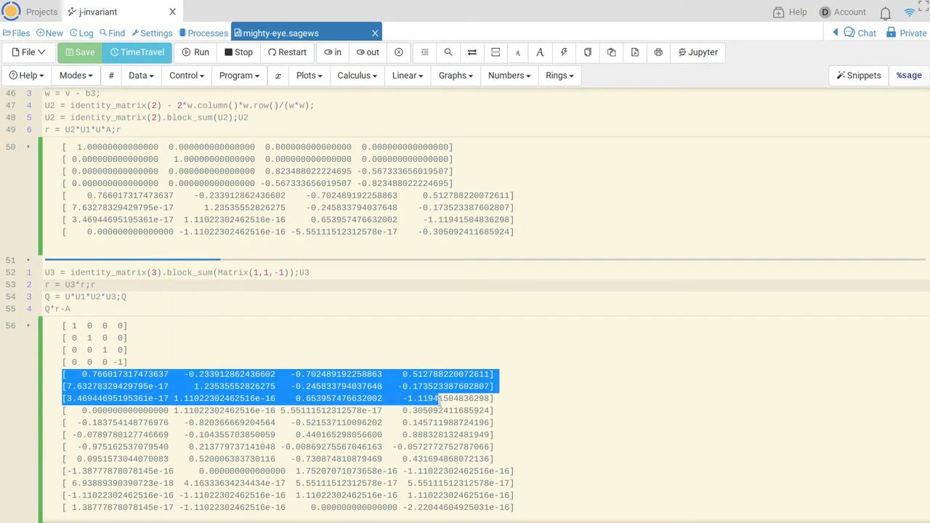
pyautogui.moveTo(494, 398); pyautogui.dragTo(502, 410)
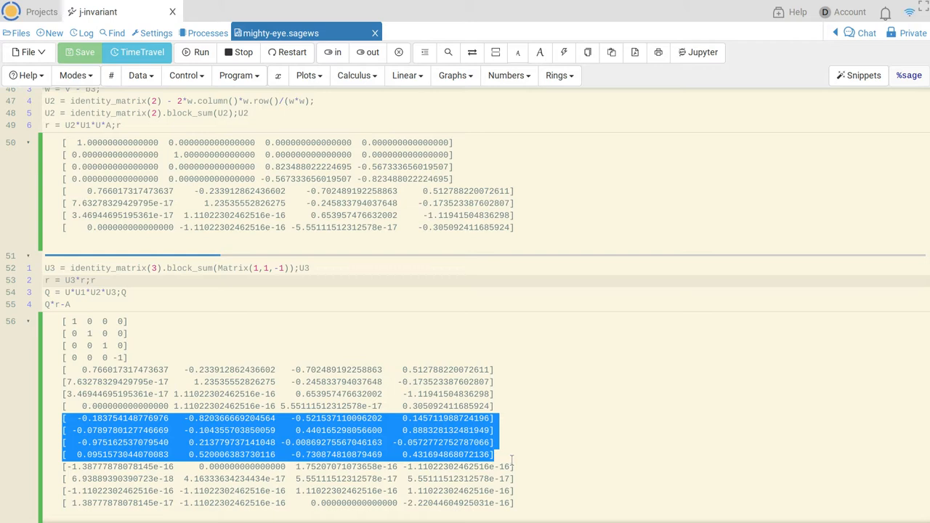
pyautogui.scroll(-3)
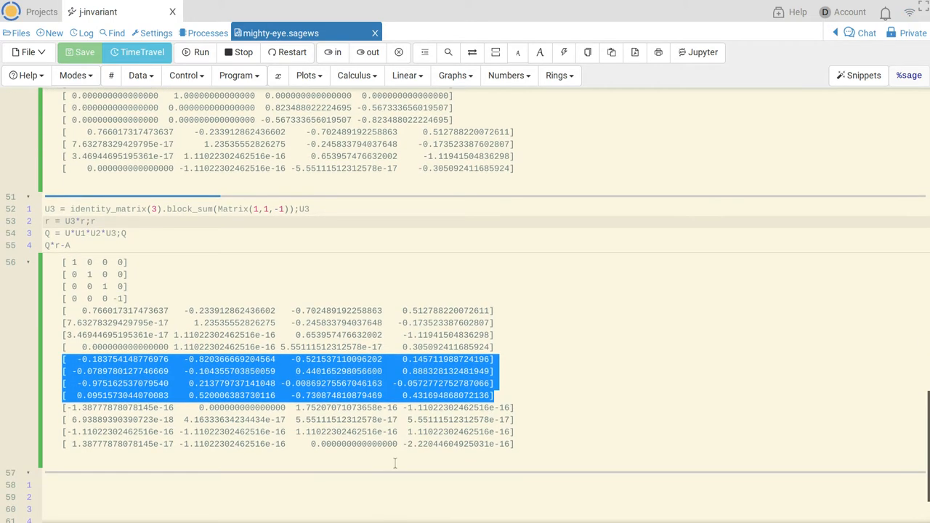